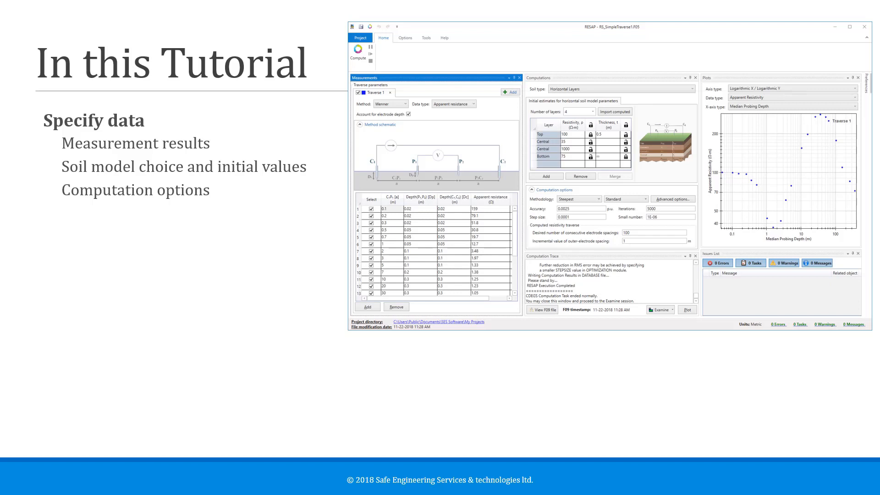
Launch SESResap from the SES Software 16.1 Tools folder in File Explorer.
{"action": "key", "text": "Right"}
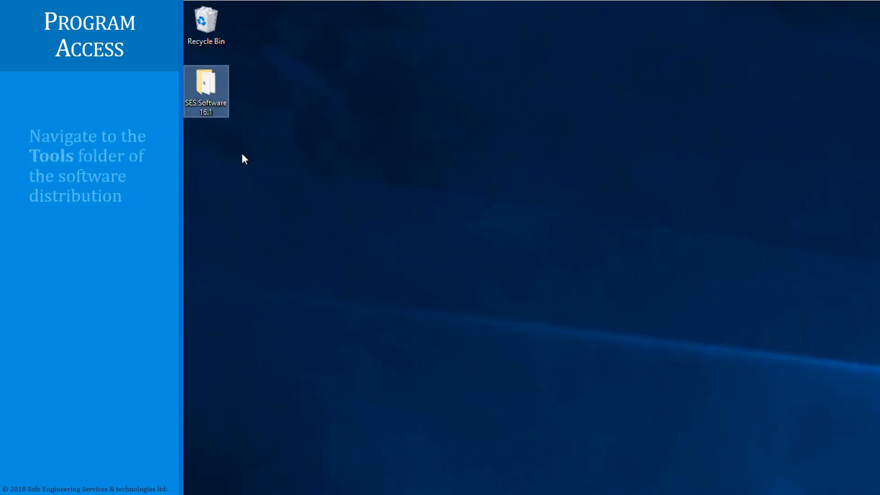
{"action": "double_click", "coordinate": [206, 87]}
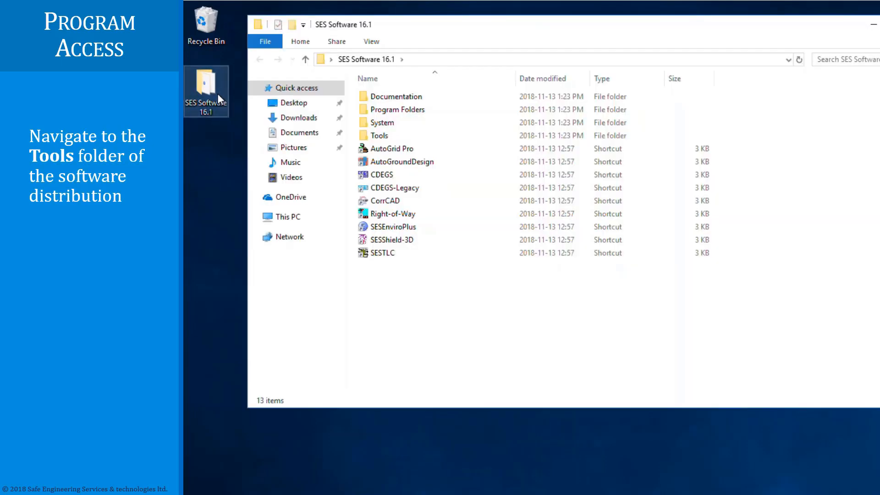
{"action": "double_click", "coordinate": [380, 136]}
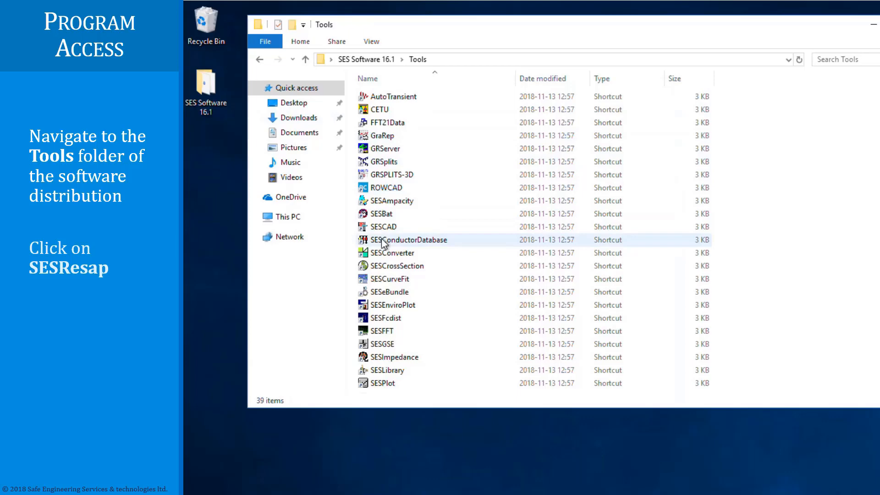
{"action": "scroll", "scroll_direction": "down", "scroll_amount": 3}
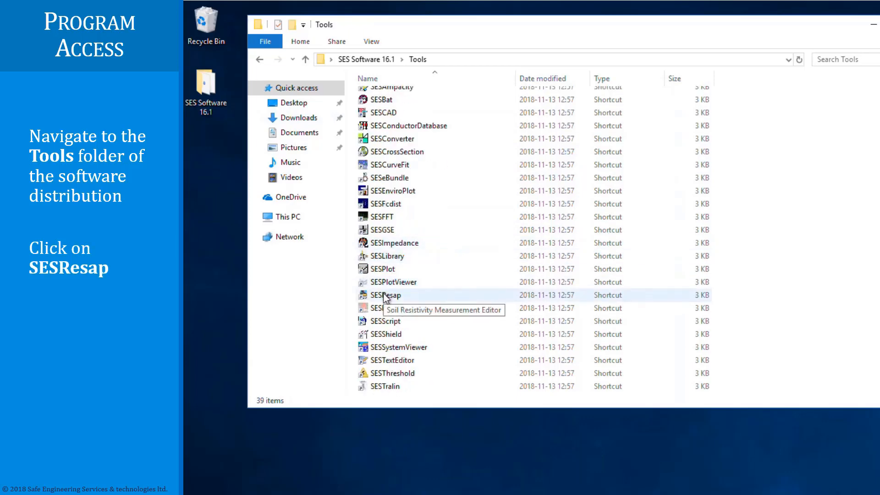
{"action": "left_click", "coordinate": [385, 295]}
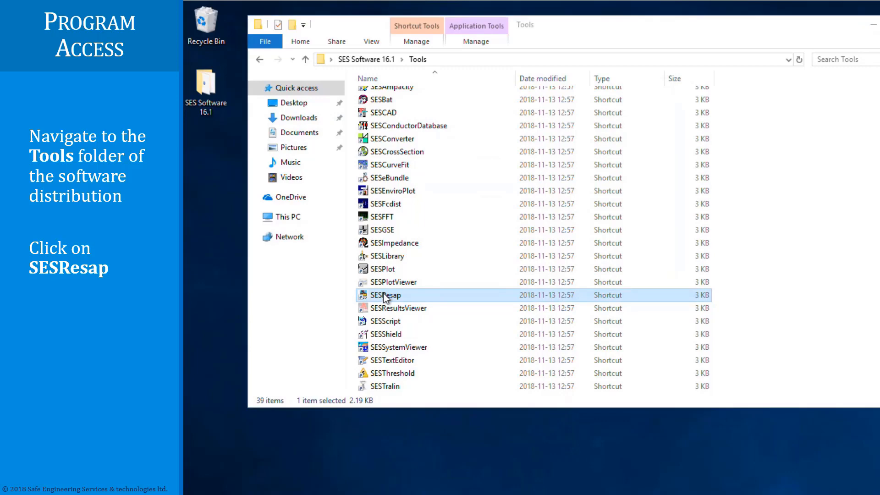
{"action": "double_click", "coordinate": [385, 295]}
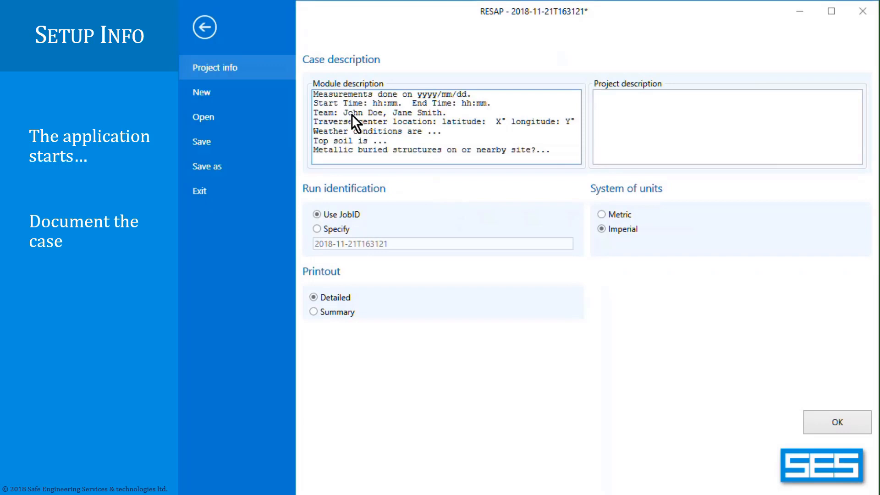
{"action": "mouse_move", "coordinate": [606, 114]}
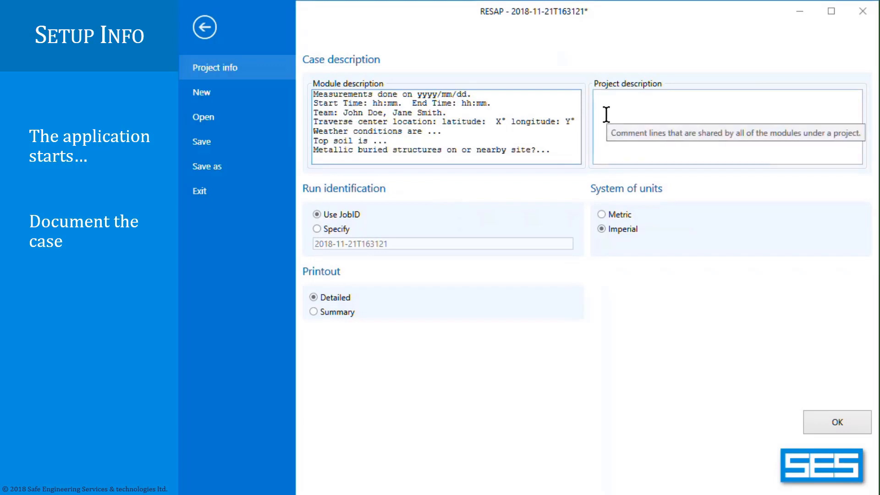
Describe the project as 'Grounding study for project X.', switch to metric units and confirm.
{"action": "type", "text": "Grounding study for project X."}
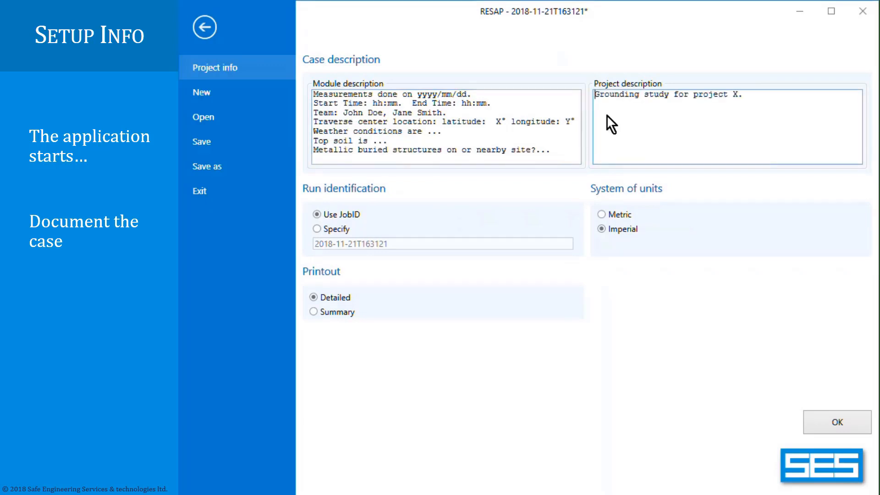
{"action": "mouse_move", "coordinate": [609, 211]}
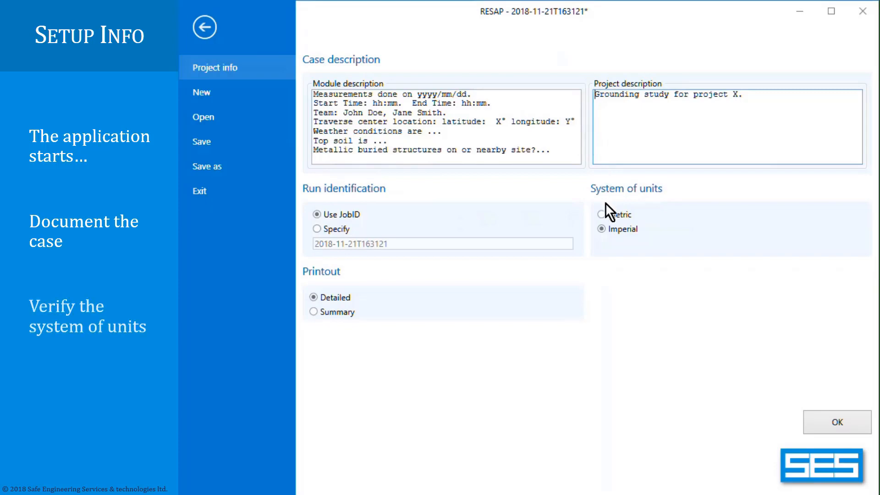
{"action": "left_click", "coordinate": [600, 214]}
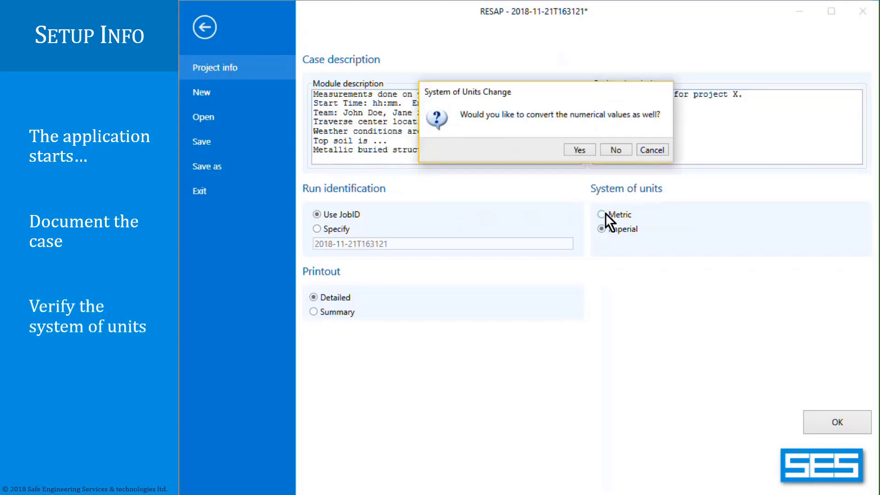
{"action": "left_click", "coordinate": [579, 150]}
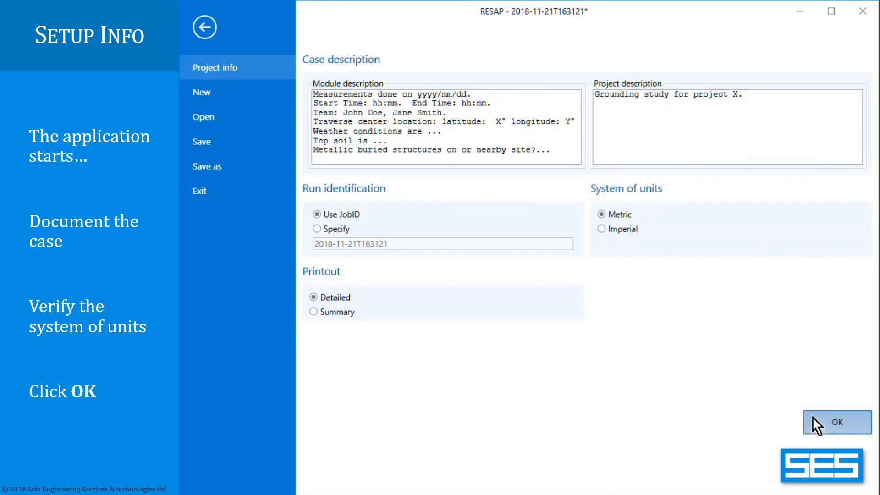
{"action": "left_click", "coordinate": [837, 421]}
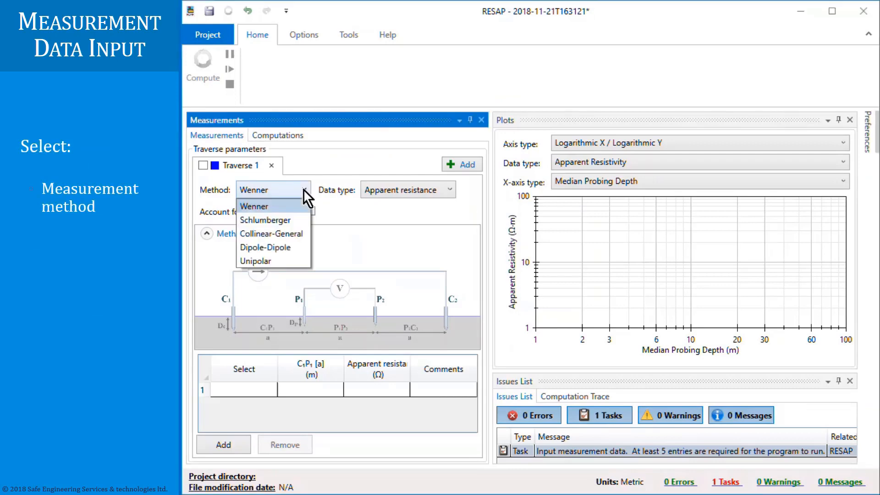
{"action": "mouse_move", "coordinate": [303, 212]}
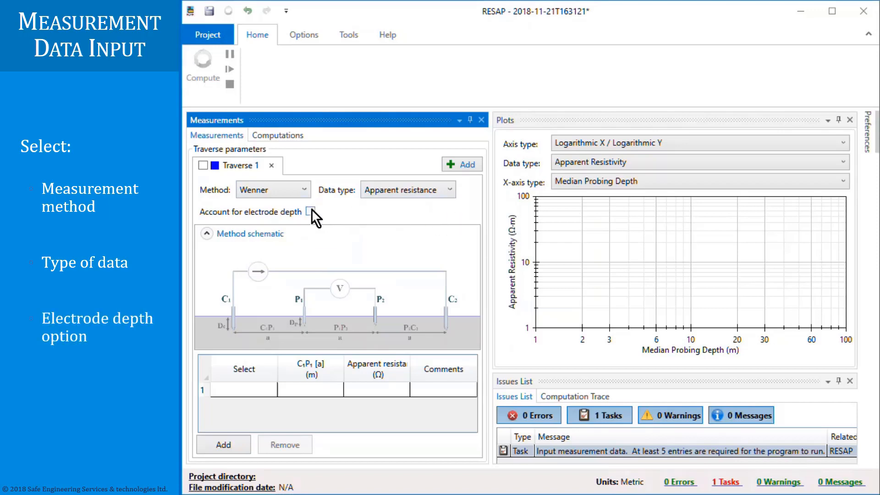
{"action": "mouse_move", "coordinate": [311, 212]}
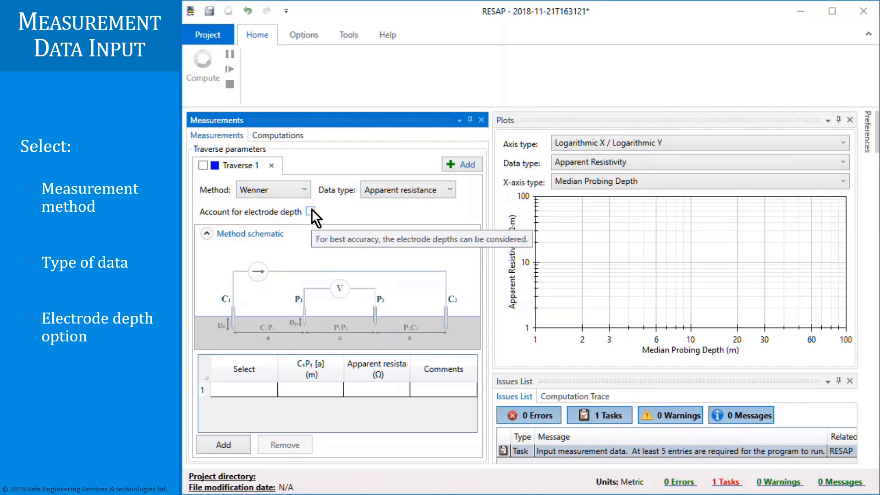
Enable Account for electrode depth on the Wenner apparent-resistance traverse.
{"action": "left_click", "coordinate": [311, 212]}
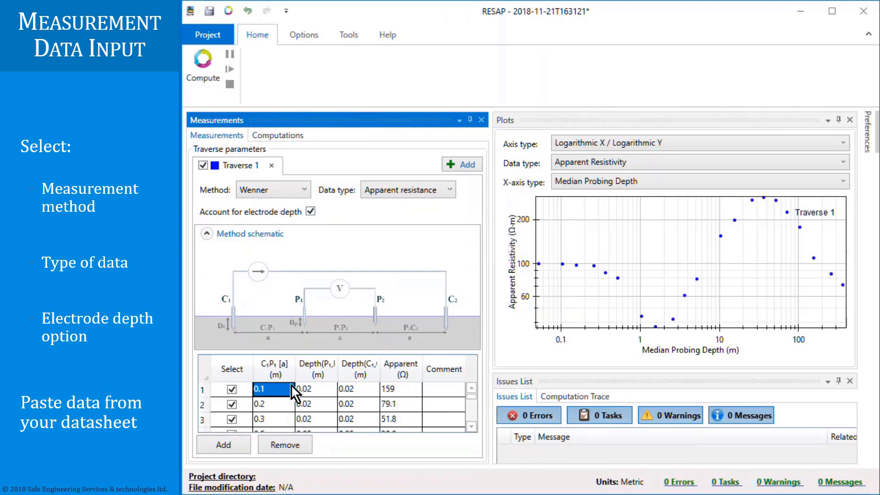
{"action": "mouse_move", "coordinate": [575, 295]}
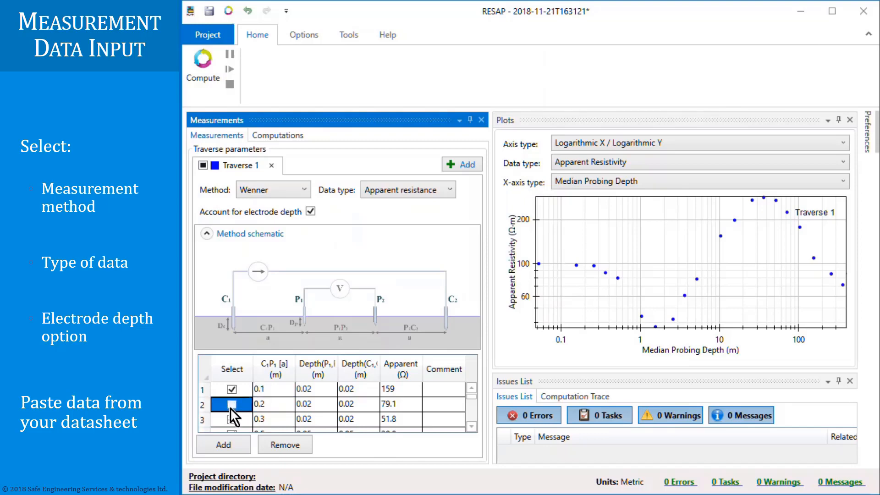
Re-include the 0.2 m reading so every measurement row is selected for the plot.
{"action": "left_click", "coordinate": [232, 404]}
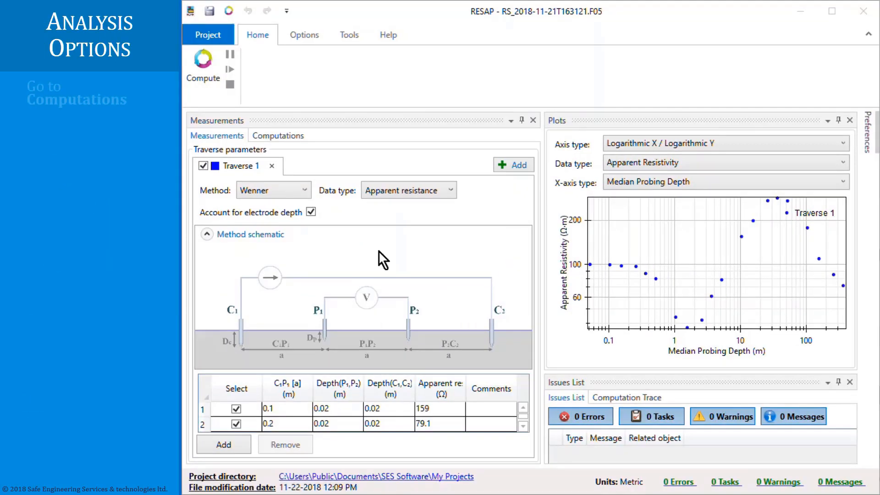
{"action": "mouse_move", "coordinate": [281, 142]}
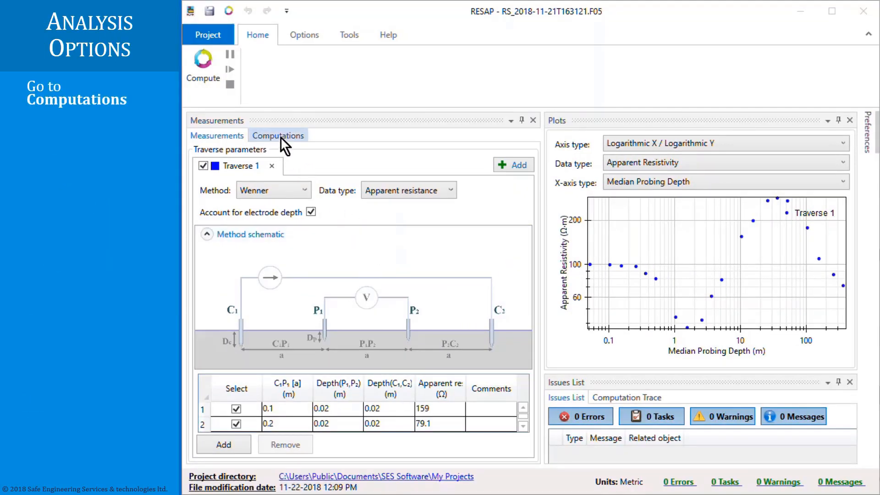
In Computations, choose the Horizontal Layers soil type with four layers.
{"action": "left_click", "coordinate": [278, 136]}
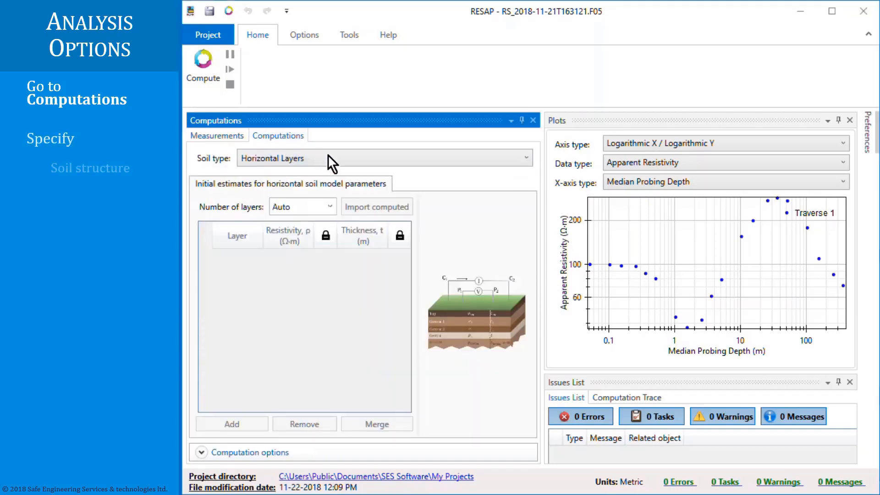
{"action": "mouse_move", "coordinate": [342, 163]}
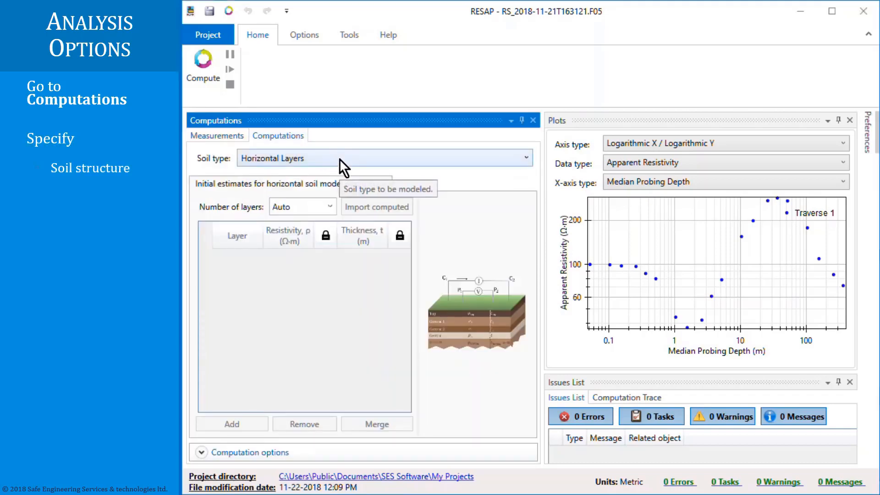
{"action": "left_click", "coordinate": [384, 158]}
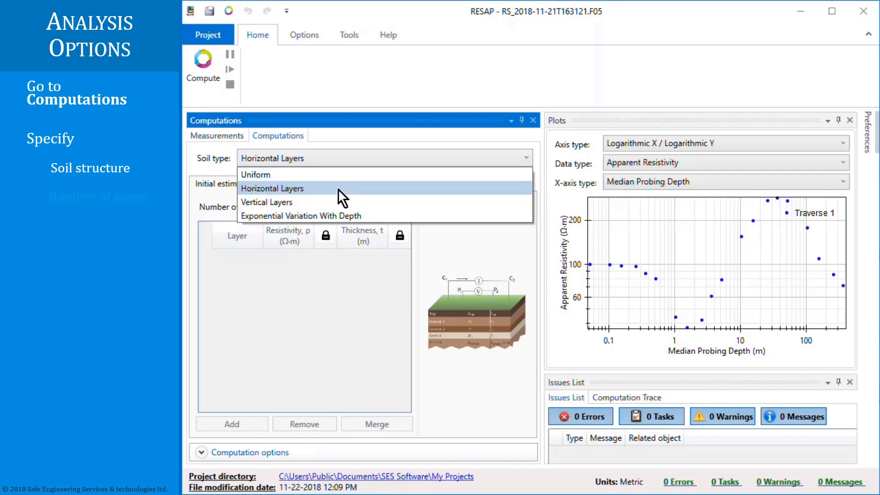
{"action": "left_click", "coordinate": [272, 189]}
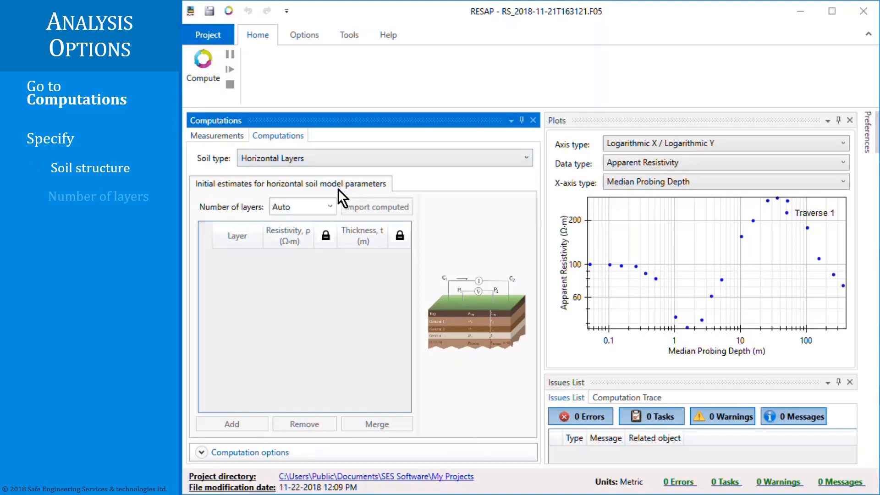
{"action": "mouse_move", "coordinate": [330, 213]}
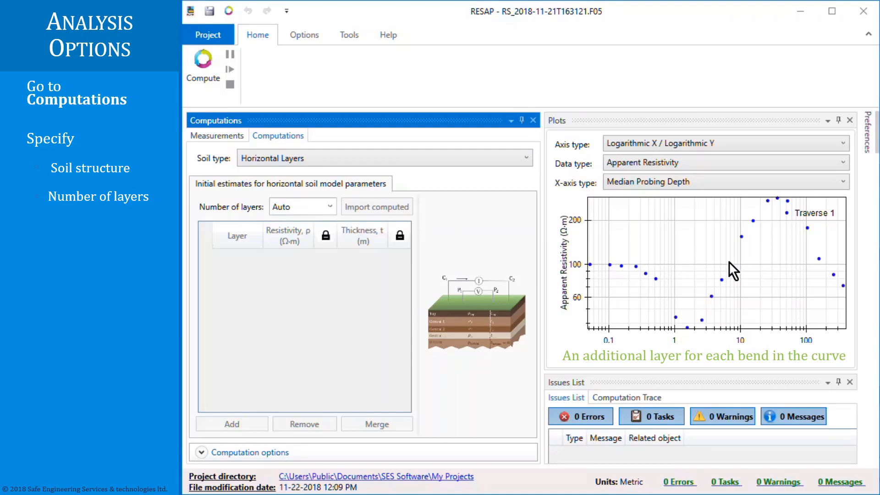
{"action": "mouse_move", "coordinate": [852, 290]}
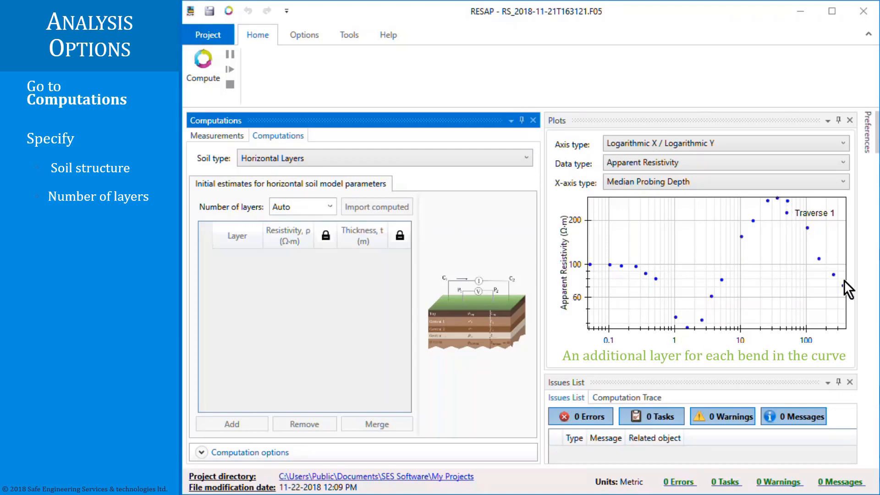
{"action": "left_click", "coordinate": [330, 208]}
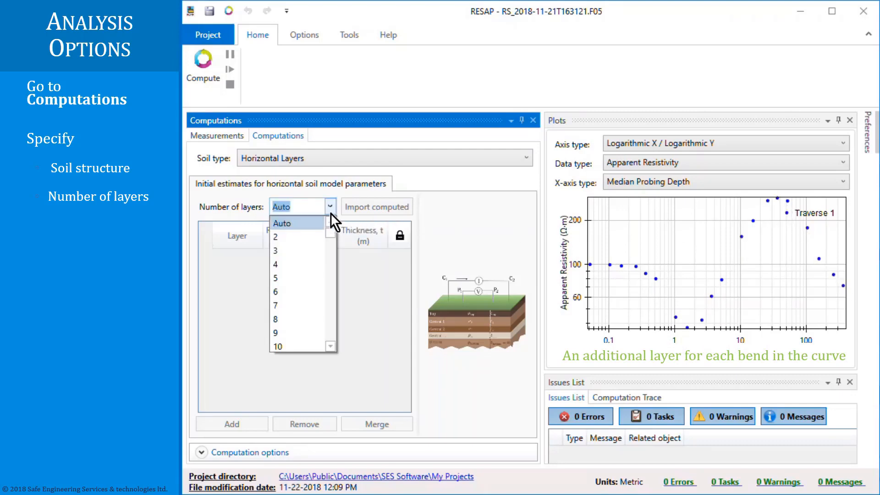
{"action": "left_click", "coordinate": [275, 264]}
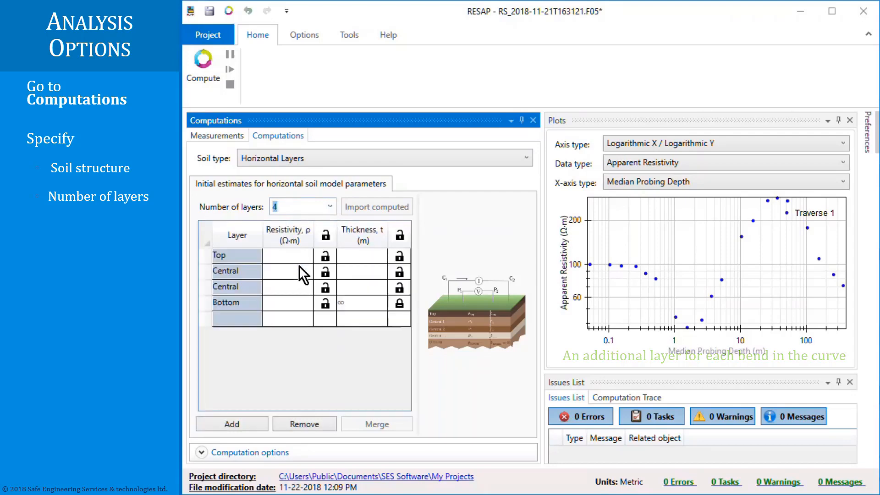
Enter top layer 100 Ω·m and 1 m thick, then central-layer resistivities 35 and 1000.
{"action": "left_click", "coordinate": [288, 256]}
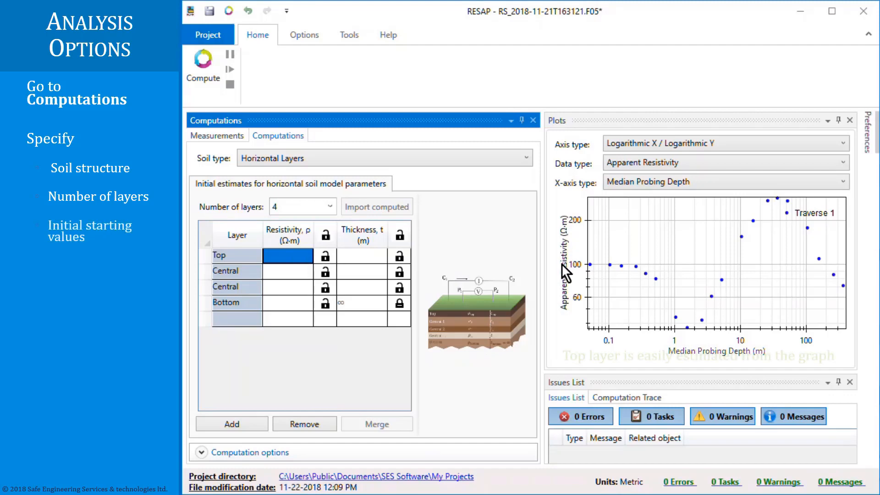
{"action": "mouse_move", "coordinate": [601, 264]}
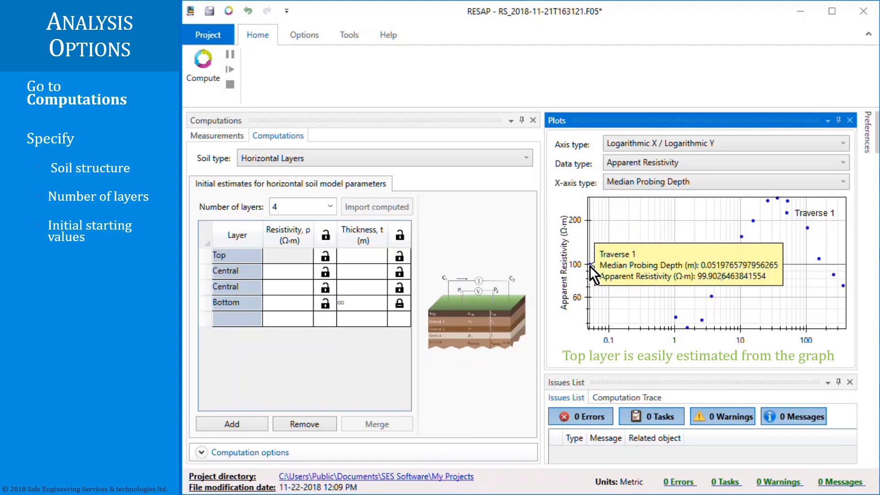
{"action": "left_click", "coordinate": [288, 256]}
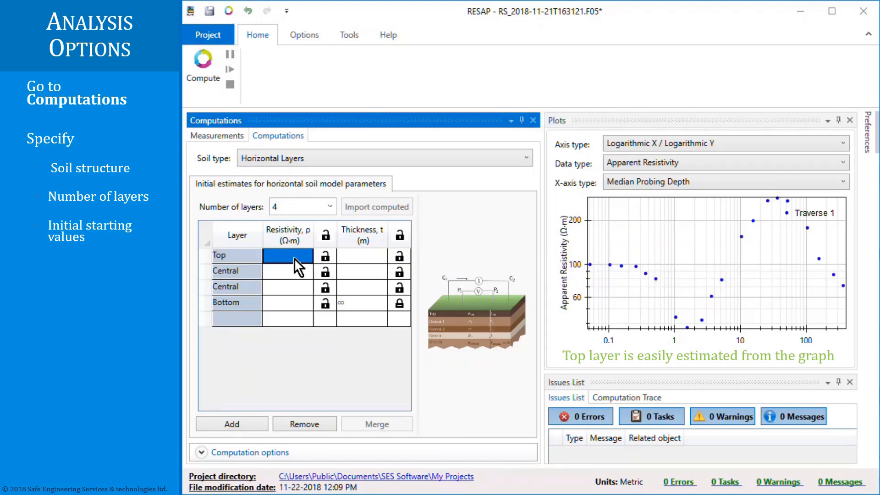
{"action": "type", "text": "100"}
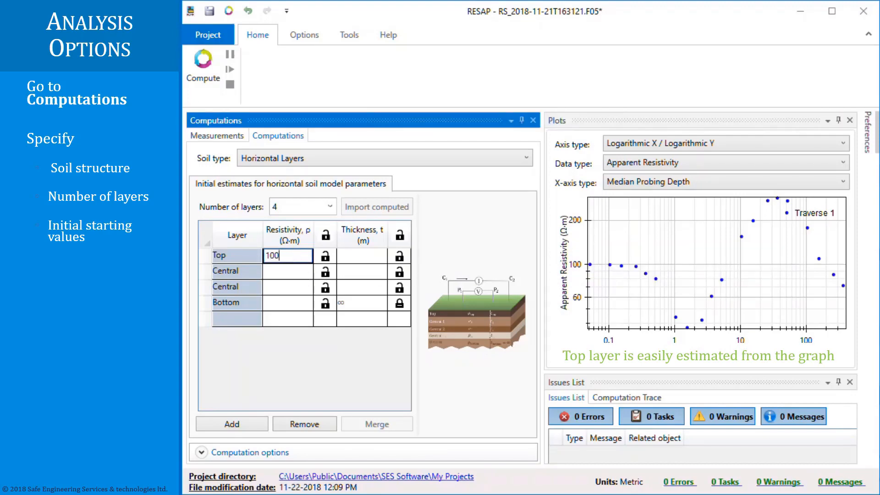
{"action": "left_click", "coordinate": [362, 254]}
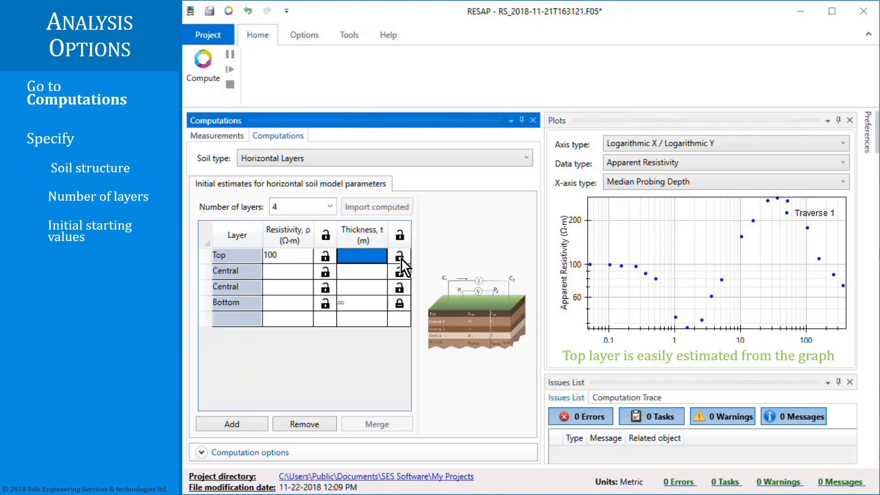
{"action": "mouse_move", "coordinate": [668, 315]}
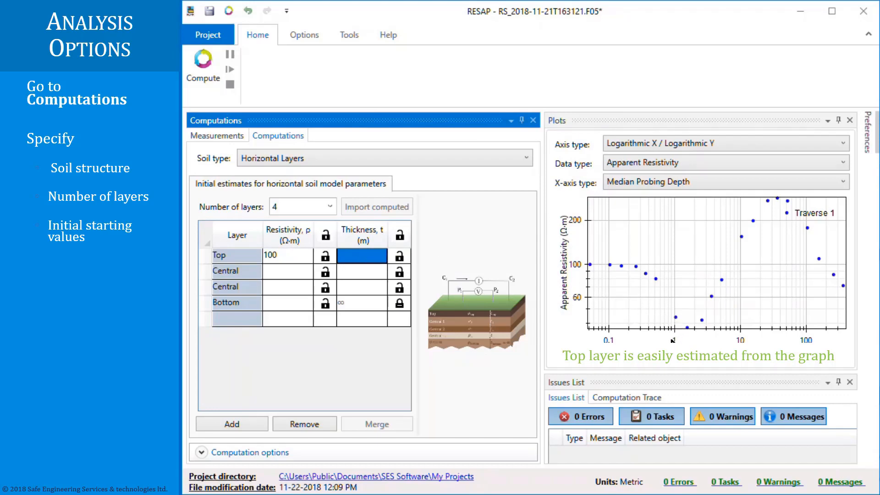
{"action": "left_click", "coordinate": [361, 256]}
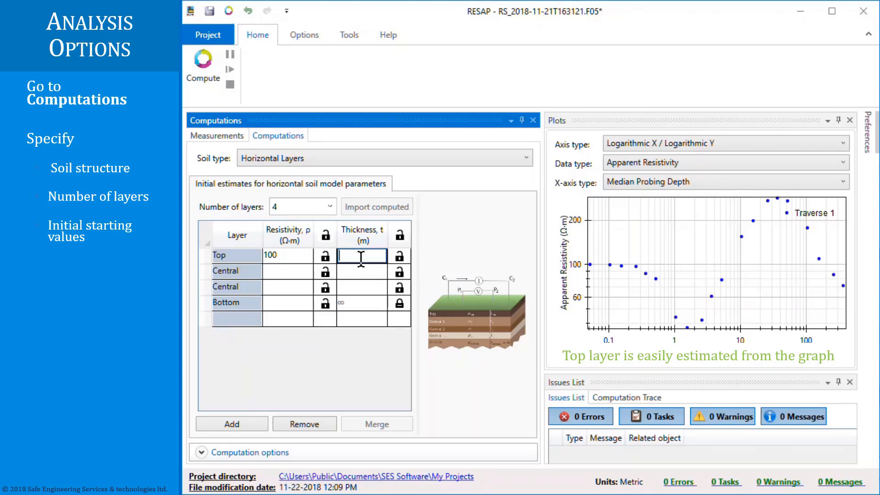
{"action": "type", "text": "1"}
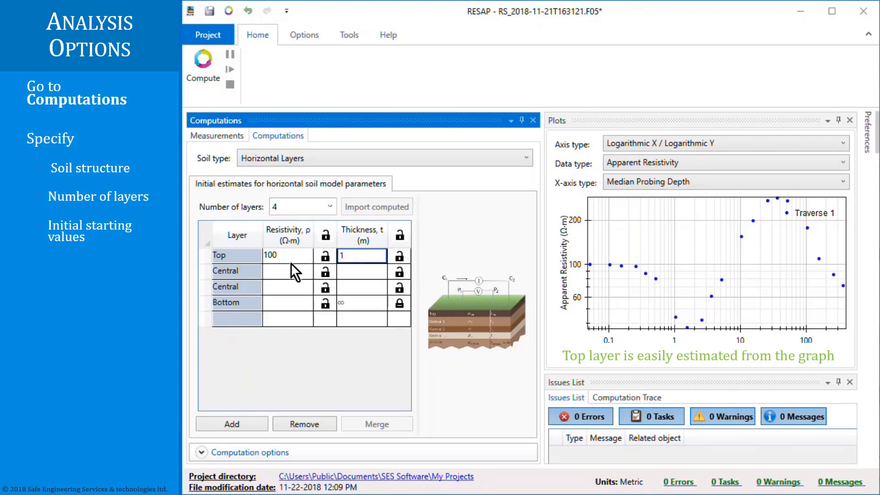
{"action": "left_click", "coordinate": [288, 271]}
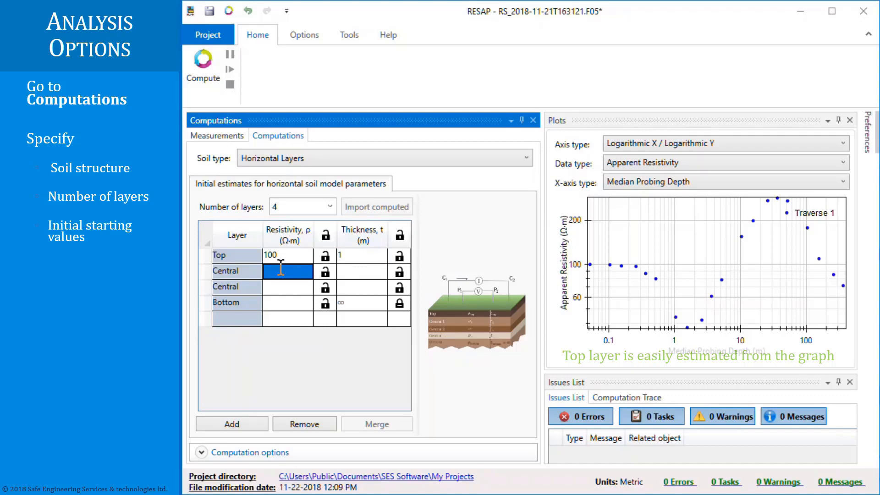
{"action": "type", "text": "35"}
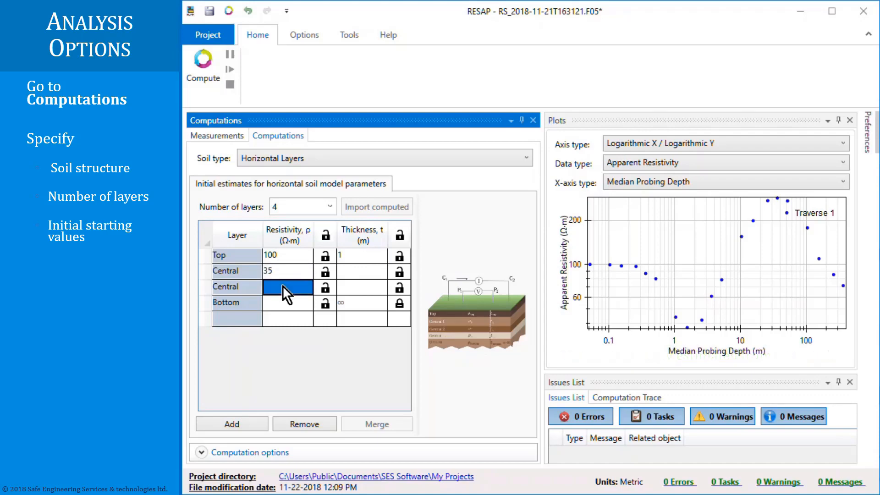
{"action": "type", "text": "1000"}
{"action": "left_click", "coordinate": [288, 302]}
{"action": "type", "text": "75"}
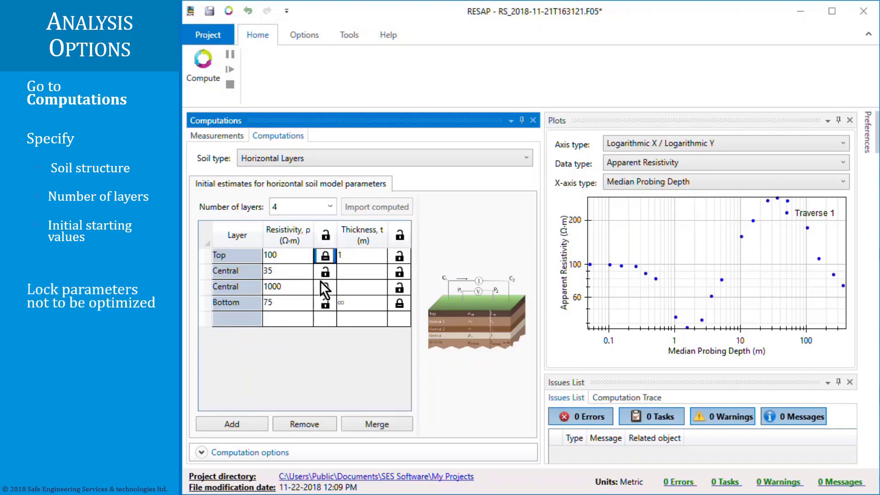
Expand Computation options and set accuracy 0.0025 and 5000 iterations.
{"action": "left_click", "coordinate": [201, 453]}
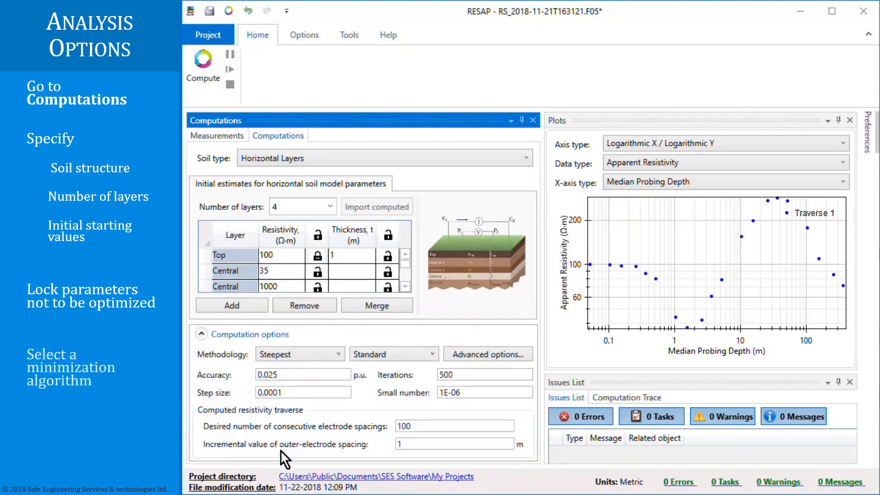
{"action": "mouse_move", "coordinate": [343, 362]}
{"action": "type", "text": "0.0025"}
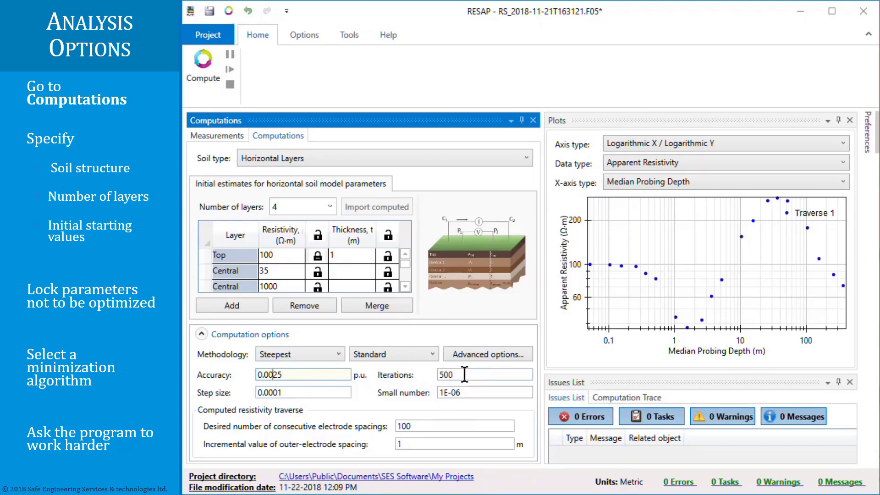
{"action": "left_click", "coordinate": [484, 374]}
{"action": "type", "text": "0"}
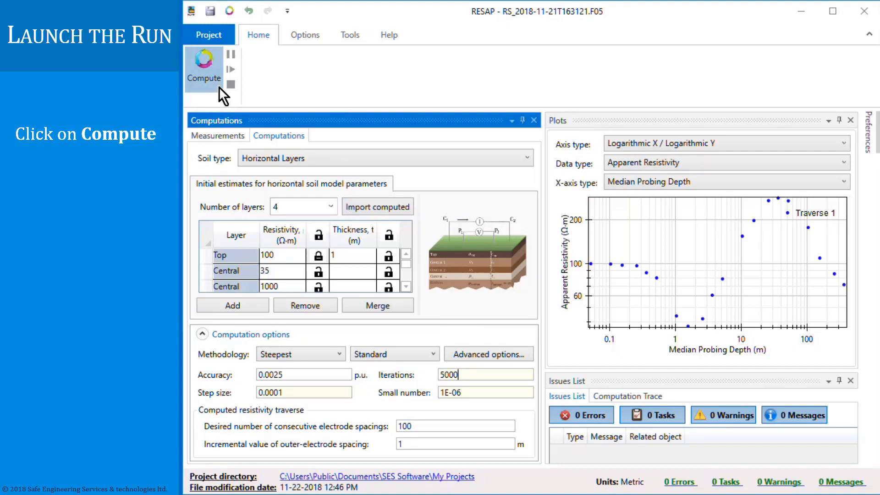
Compute the soil model, overwriting existing files, and enlarge the trace to follow convergence.
{"action": "left_click", "coordinate": [204, 63]}
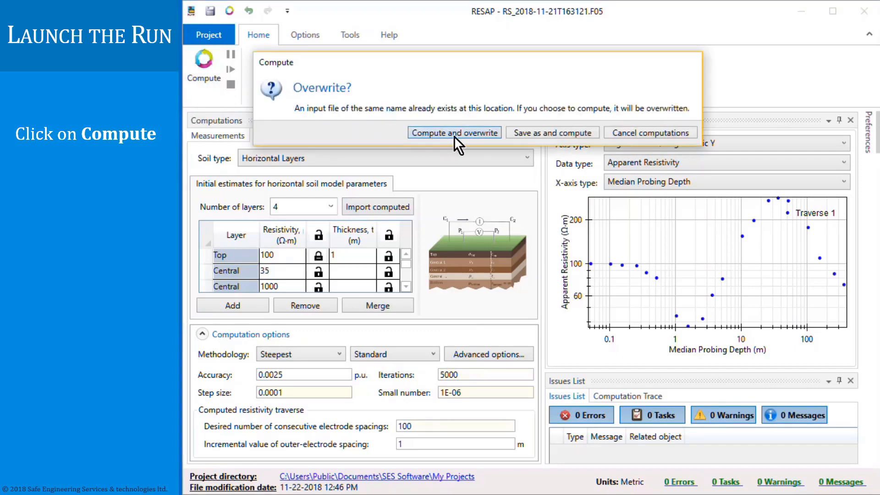
{"action": "left_click", "coordinate": [455, 132]}
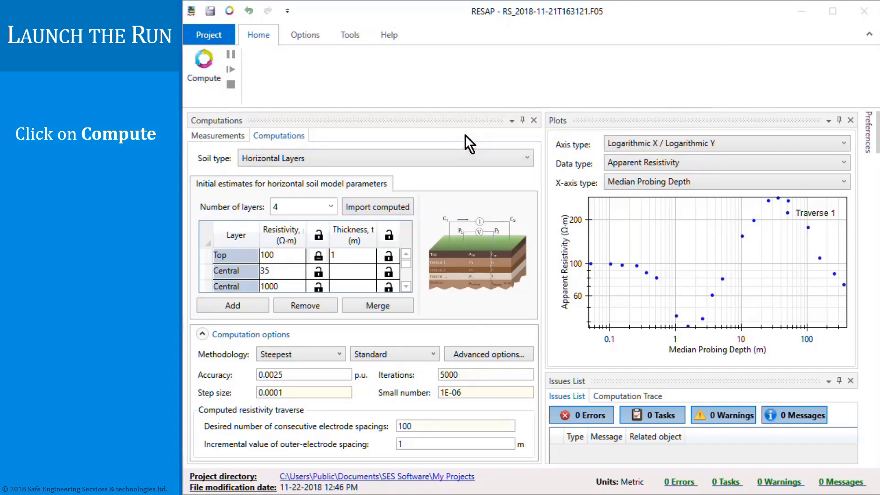
{"action": "left_click", "coordinate": [203, 63]}
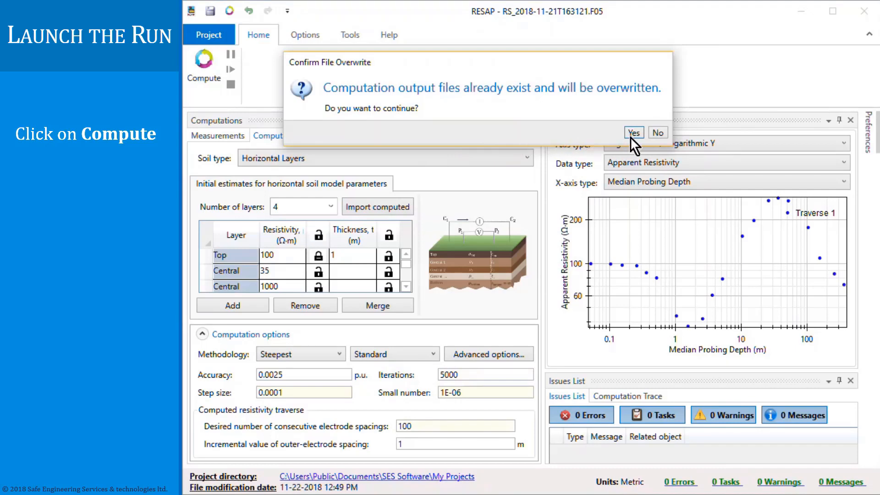
{"action": "left_click", "coordinate": [634, 132]}
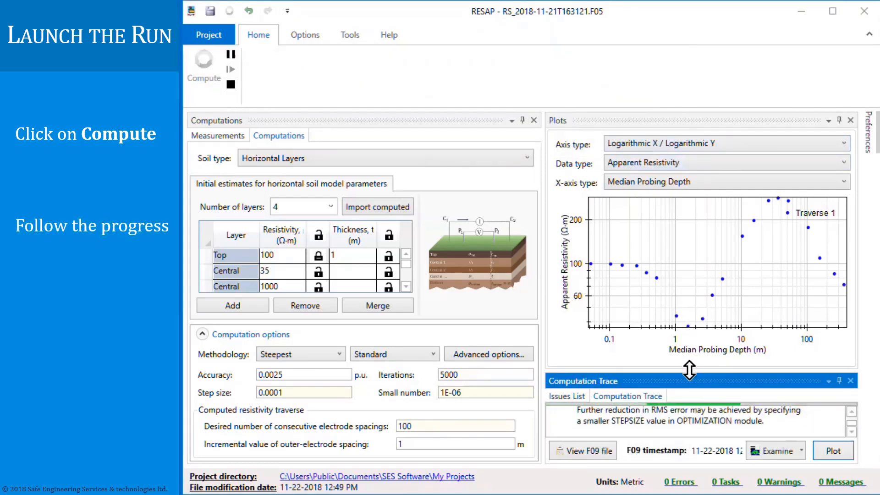
{"action": "left_click_drag", "start_coordinate": [689, 371], "coordinate": [685, 251]}
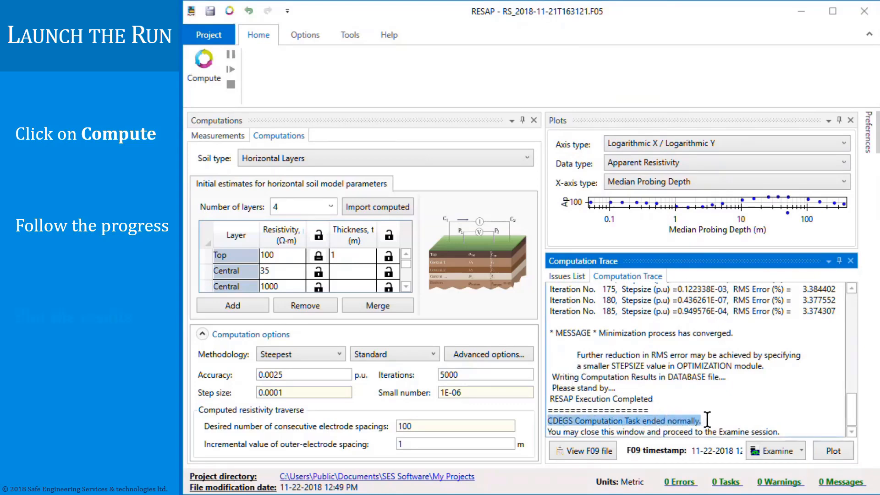
Plot the computed results curve against the measured data from the Computation Trace panel.
{"action": "left_click", "coordinate": [806, 450]}
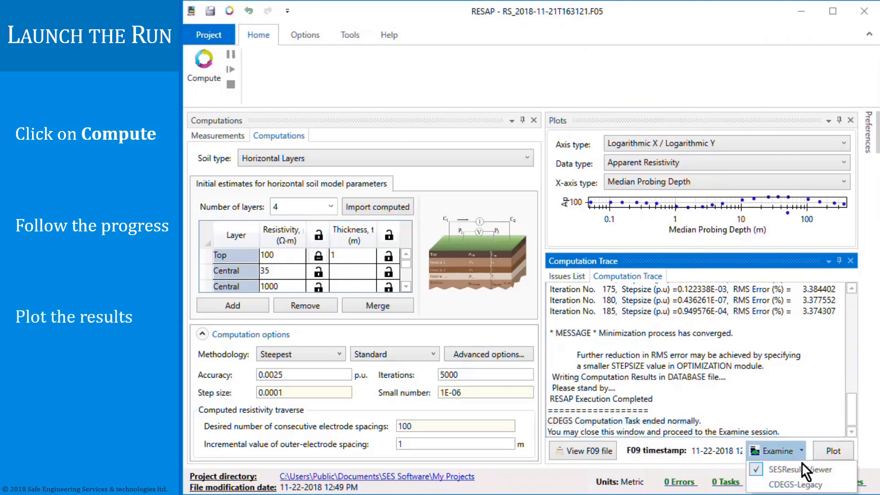
{"action": "mouse_move", "coordinate": [820, 470]}
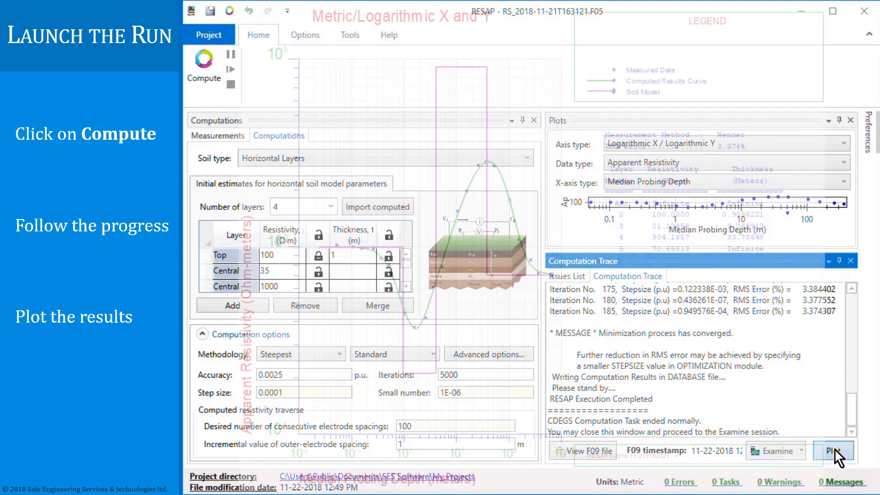
{"action": "left_click", "coordinate": [832, 451]}
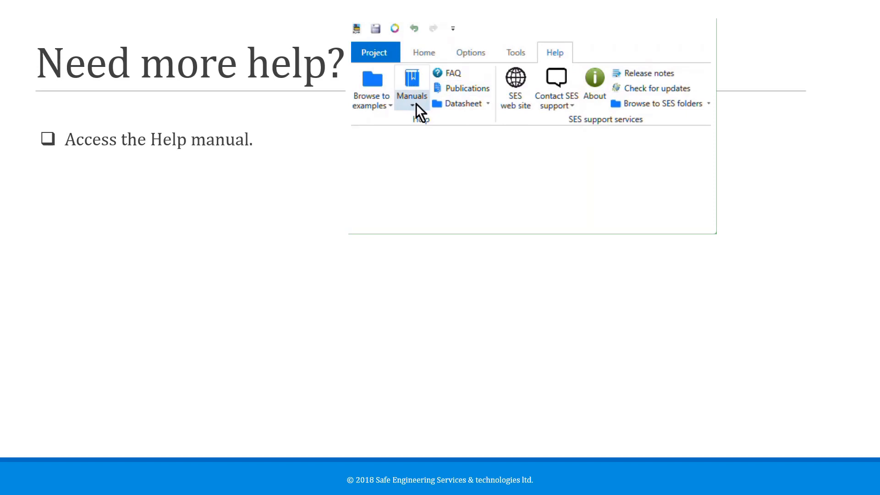
Choose Interface help (F1) from the Manuals list to show Welcome to RESAP.
{"action": "left_click", "coordinate": [412, 104]}
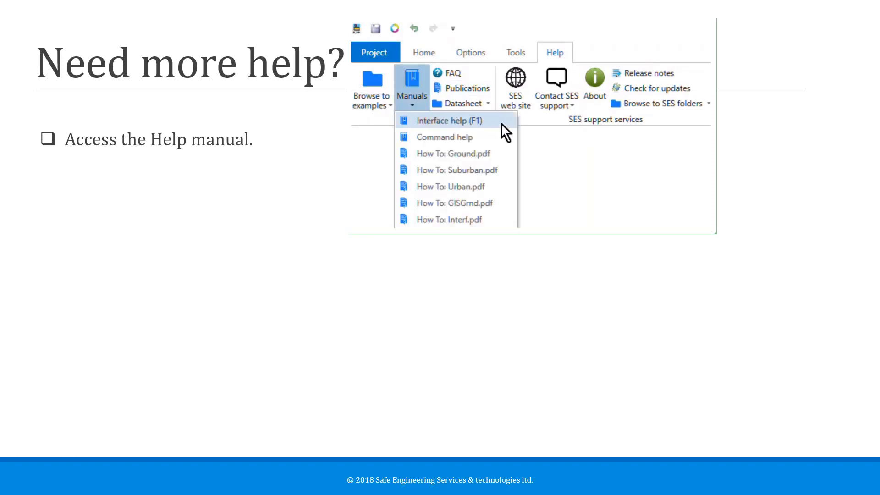
{"action": "left_click", "coordinate": [452, 121]}
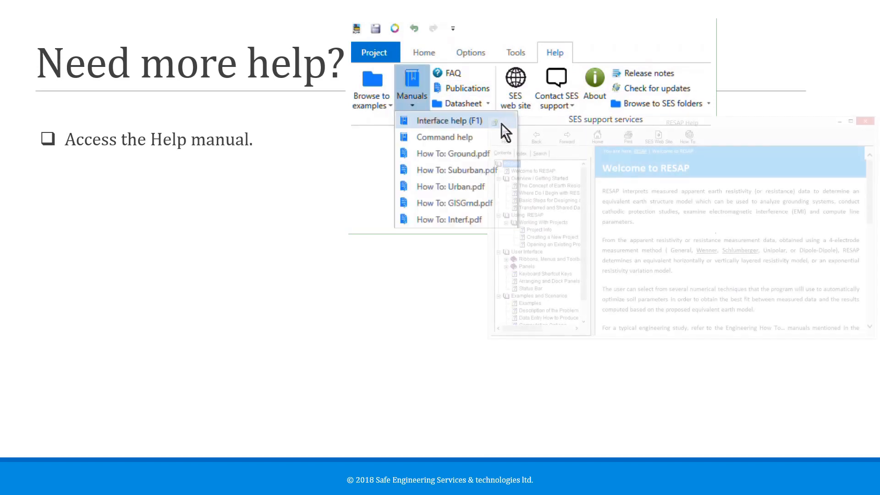